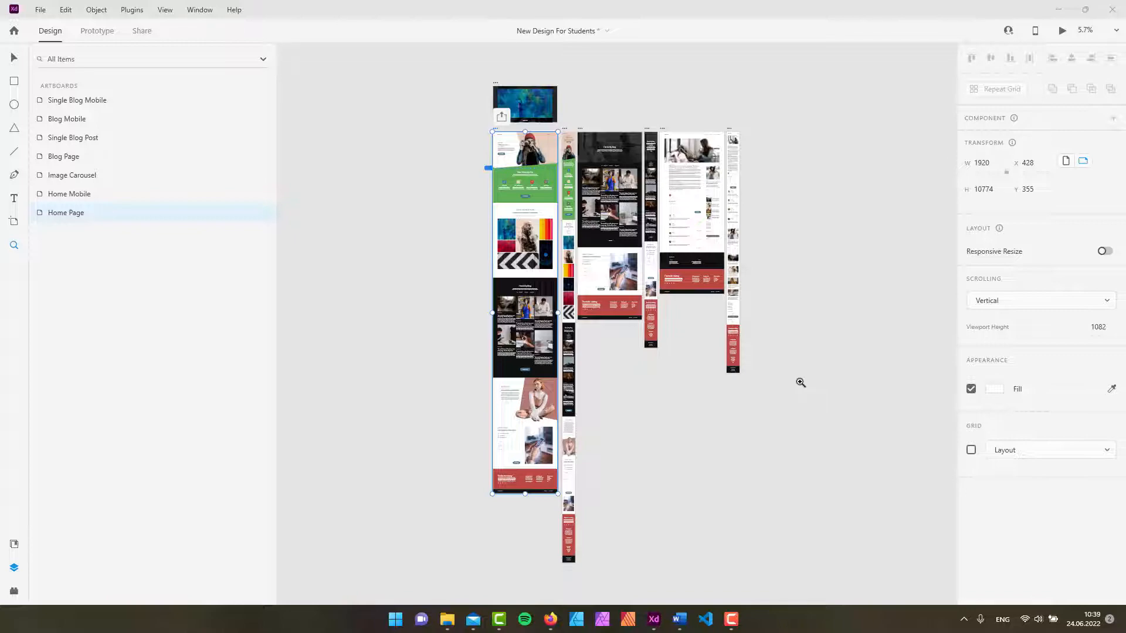
{"action": "mouse_move", "coordinate": [409, 276]}
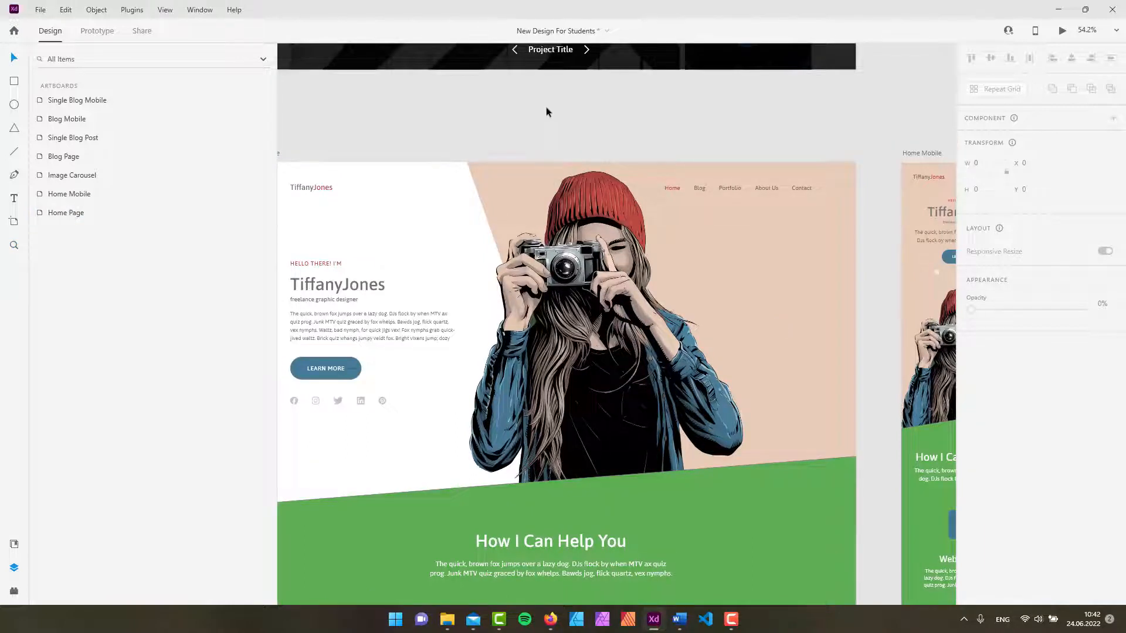
{"action": "mouse_move", "coordinate": [548, 115]}
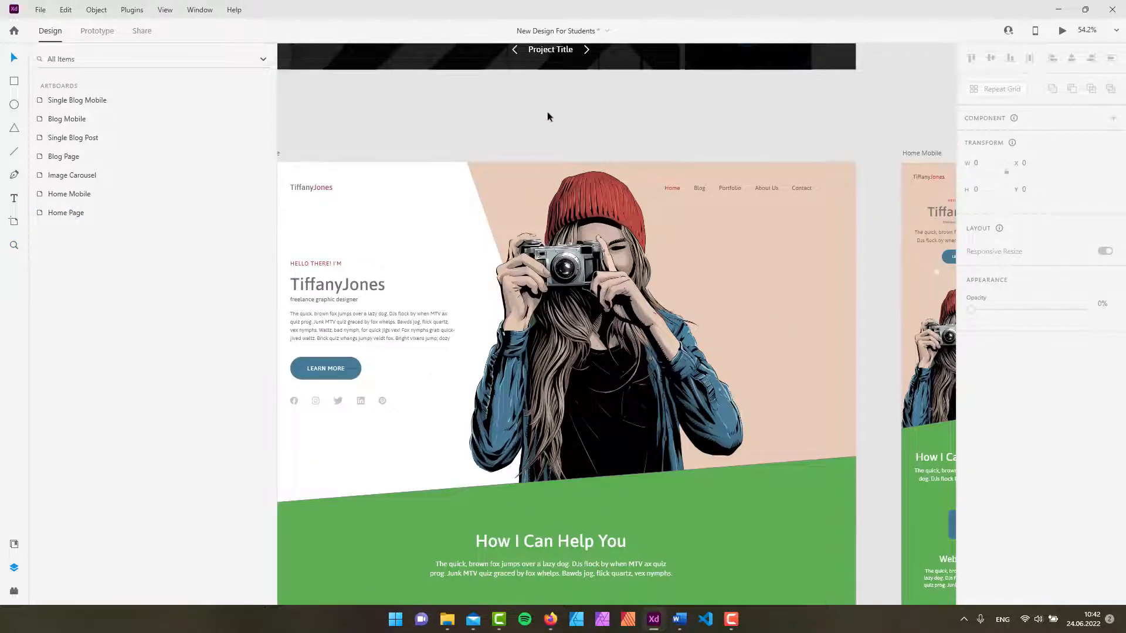
{"action": "mouse_move", "coordinate": [563, 130]}
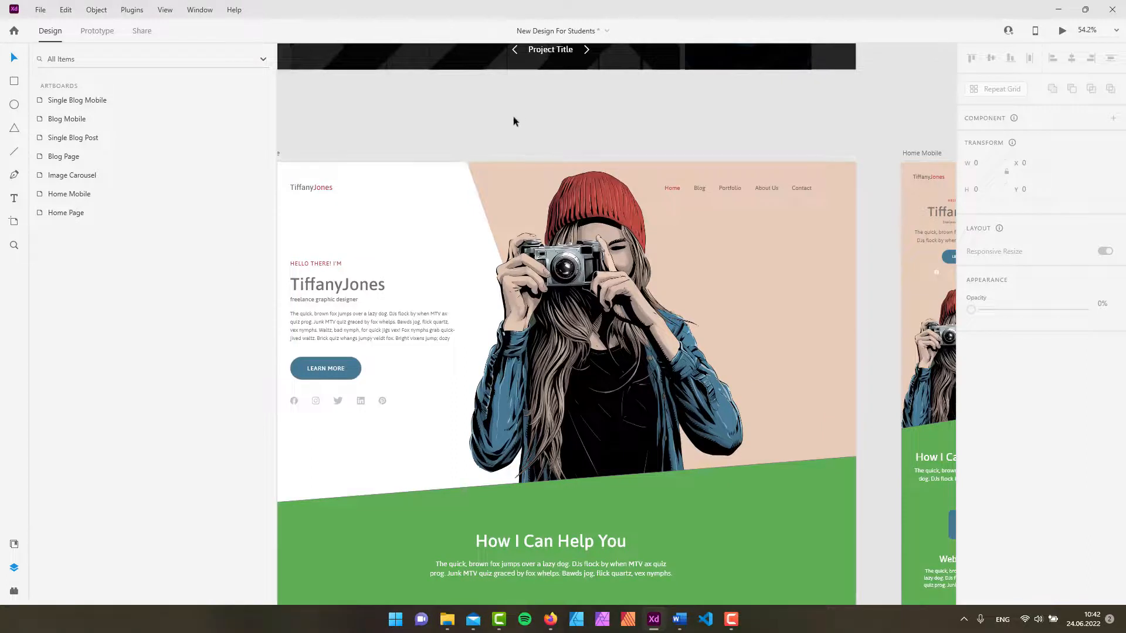
{"action": "mouse_move", "coordinate": [606, 104]}
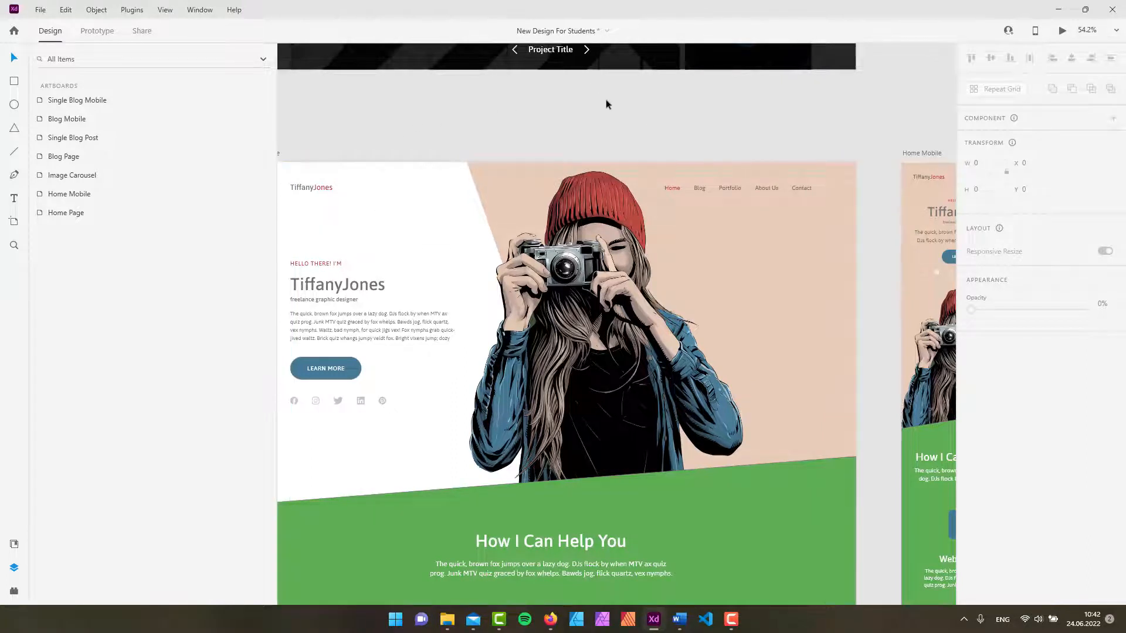
{"action": "mouse_move", "coordinate": [582, 120]}
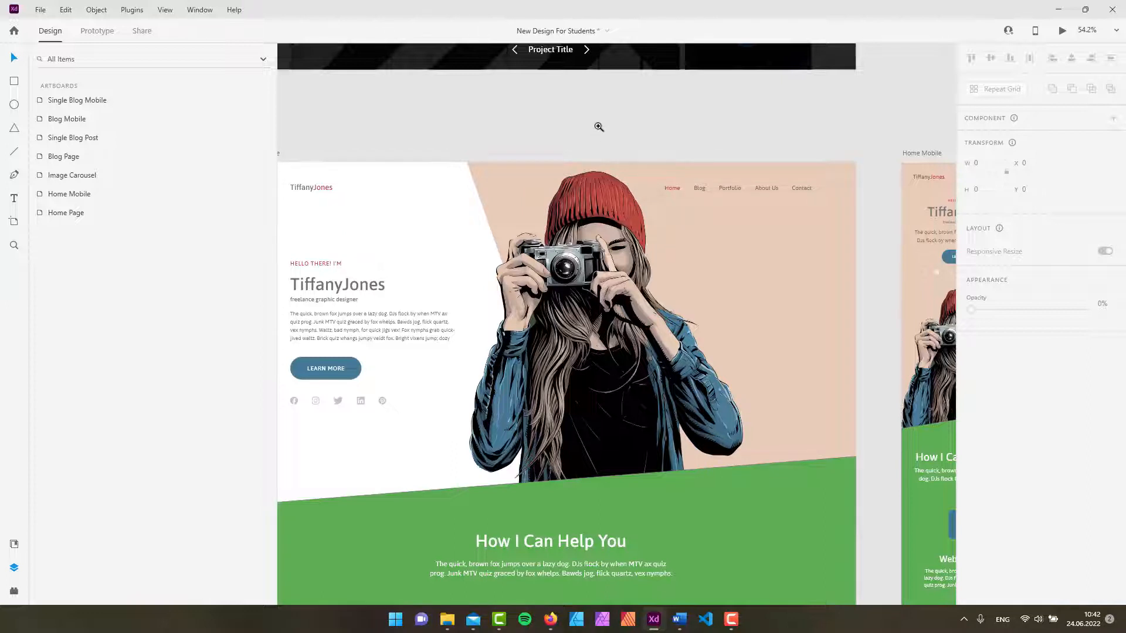
{"action": "mouse_move", "coordinate": [645, 292]}
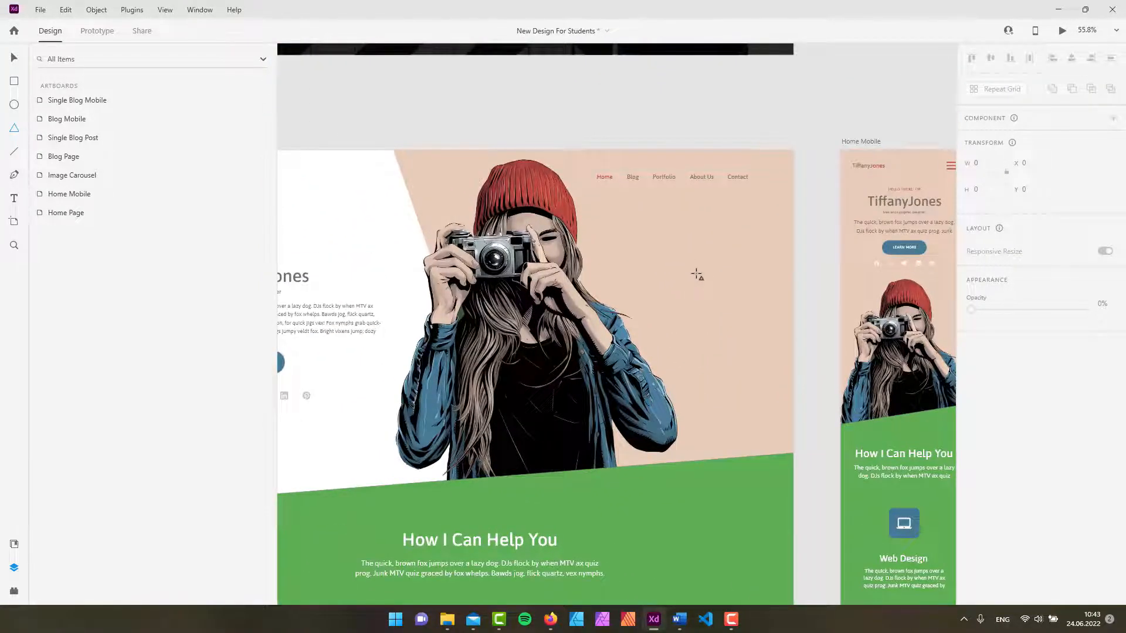
{"action": "mouse_move", "coordinate": [702, 254]}
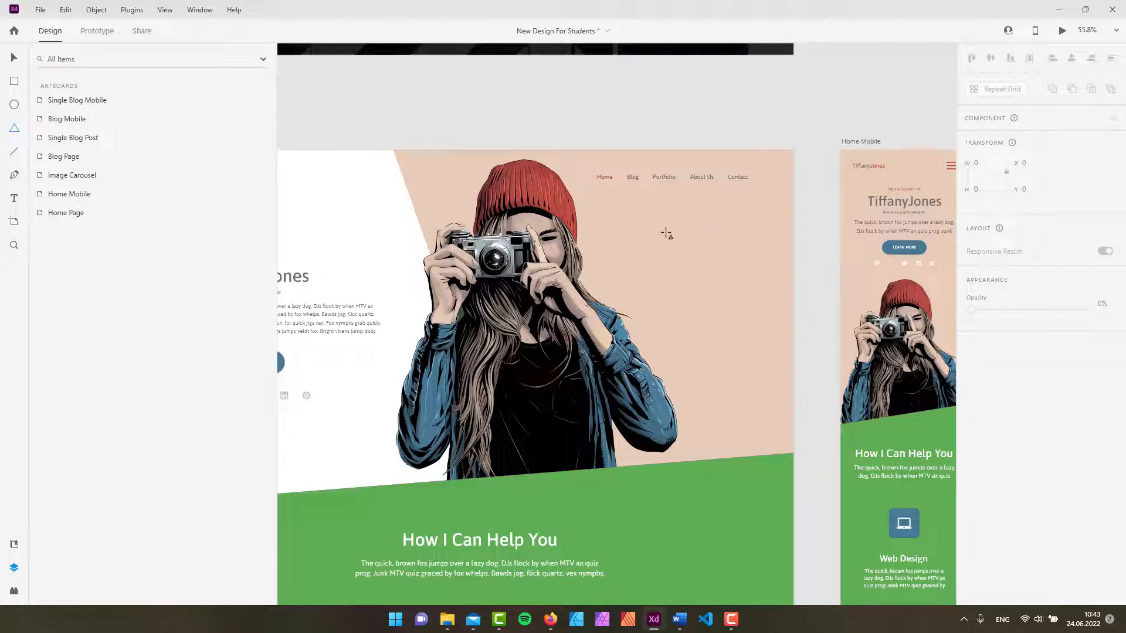
{"action": "mouse_move", "coordinate": [877, 166]}
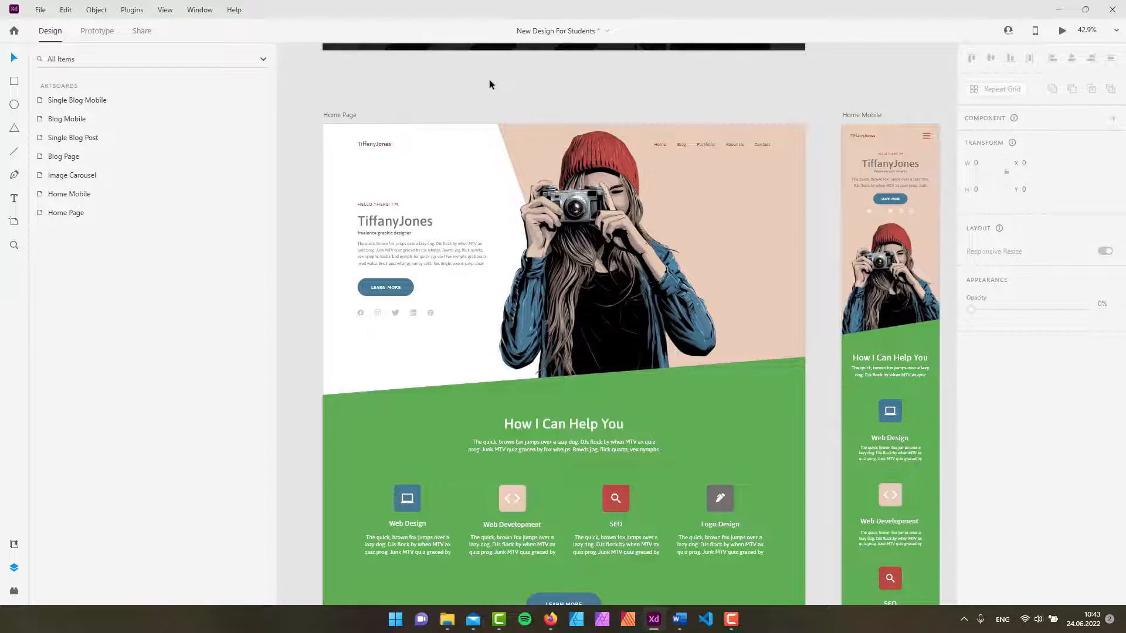
View the hero artwork at 100%, then zoom back out to about 41% on the Home Page.
{"action": "key", "text": "Ctrl+1"}
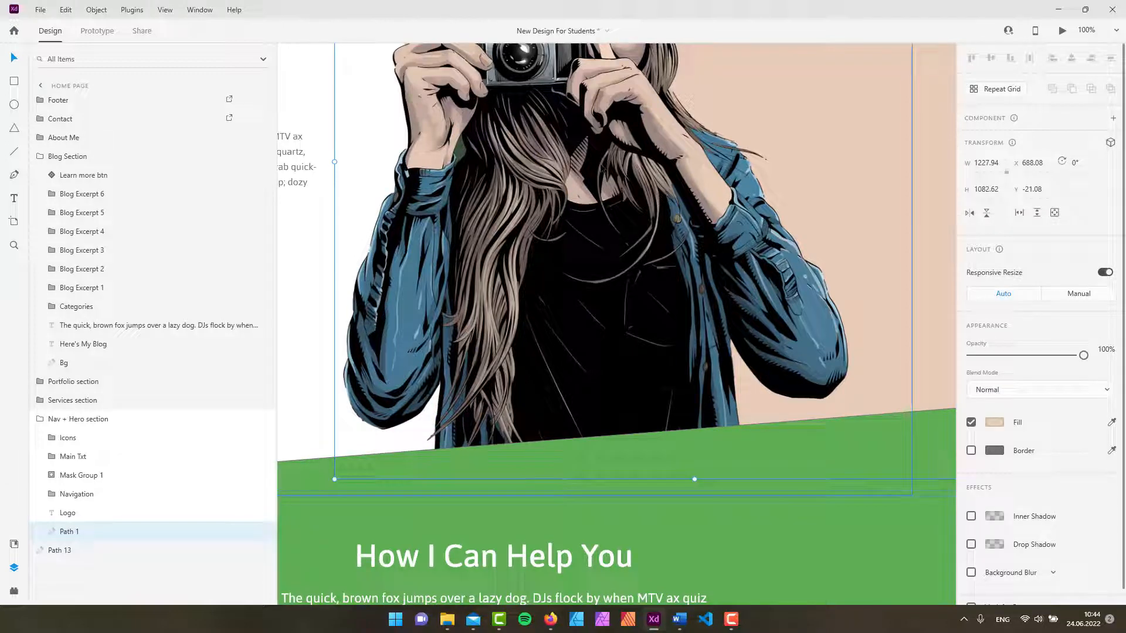
{"action": "key", "text": "Ctrl+2"}
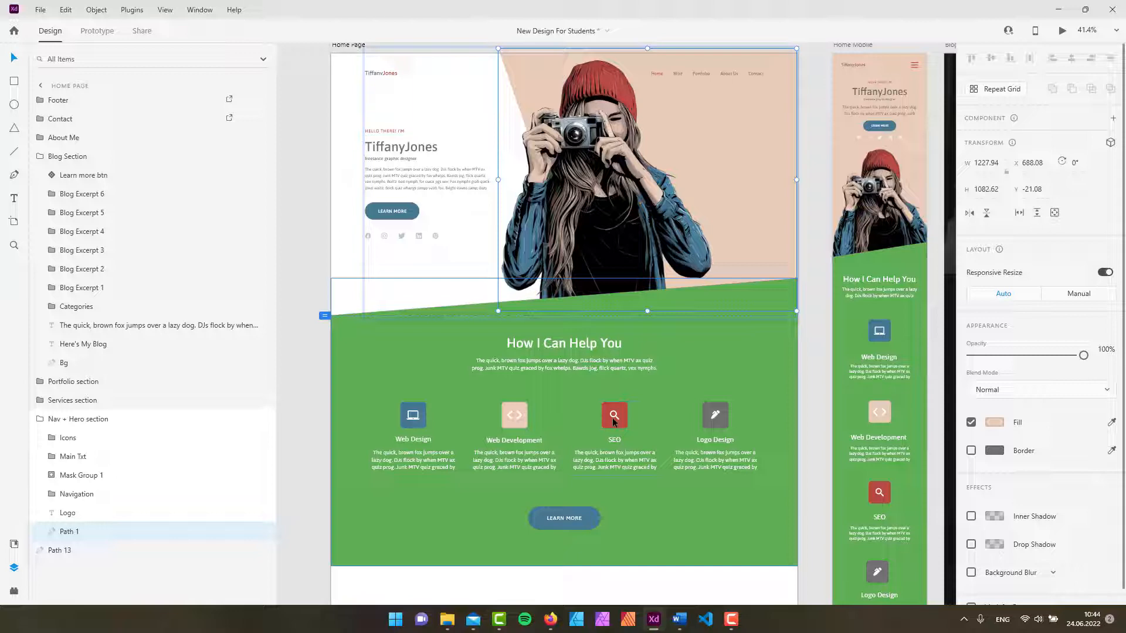
{"action": "mouse_move", "coordinate": [623, 420]}
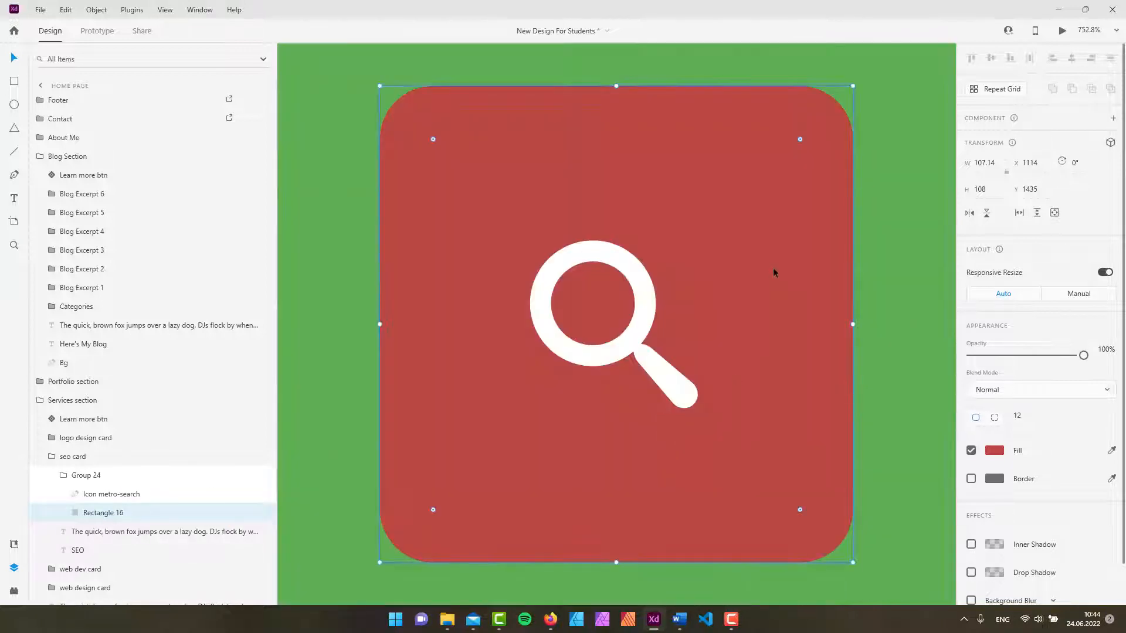
{"action": "mouse_move", "coordinate": [801, 304]}
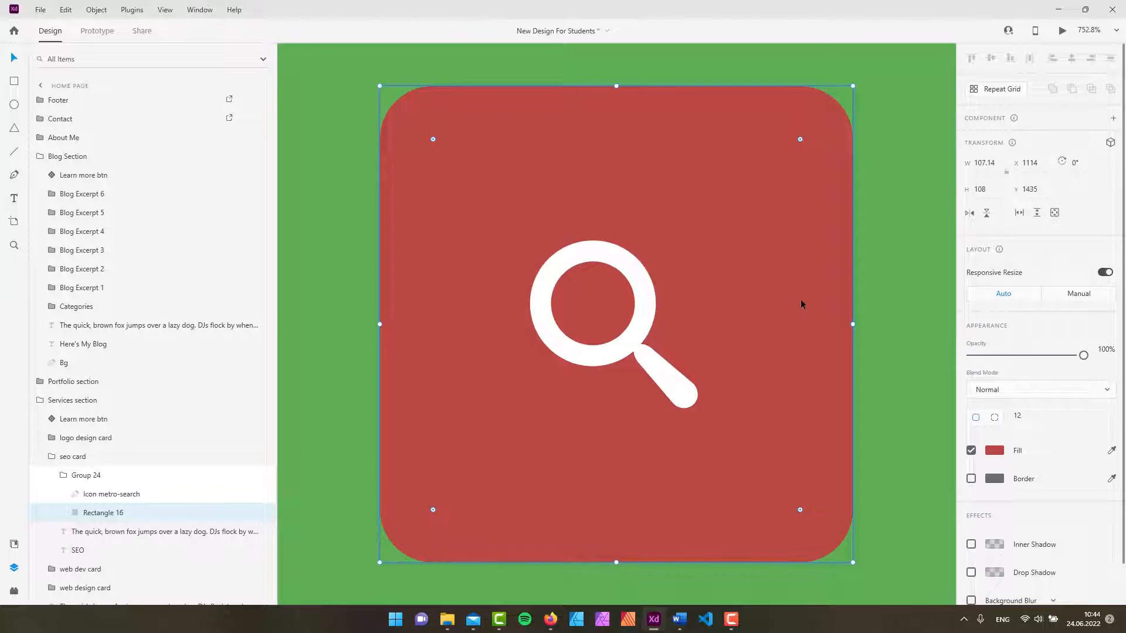
{"action": "mouse_move", "coordinate": [609, 292]}
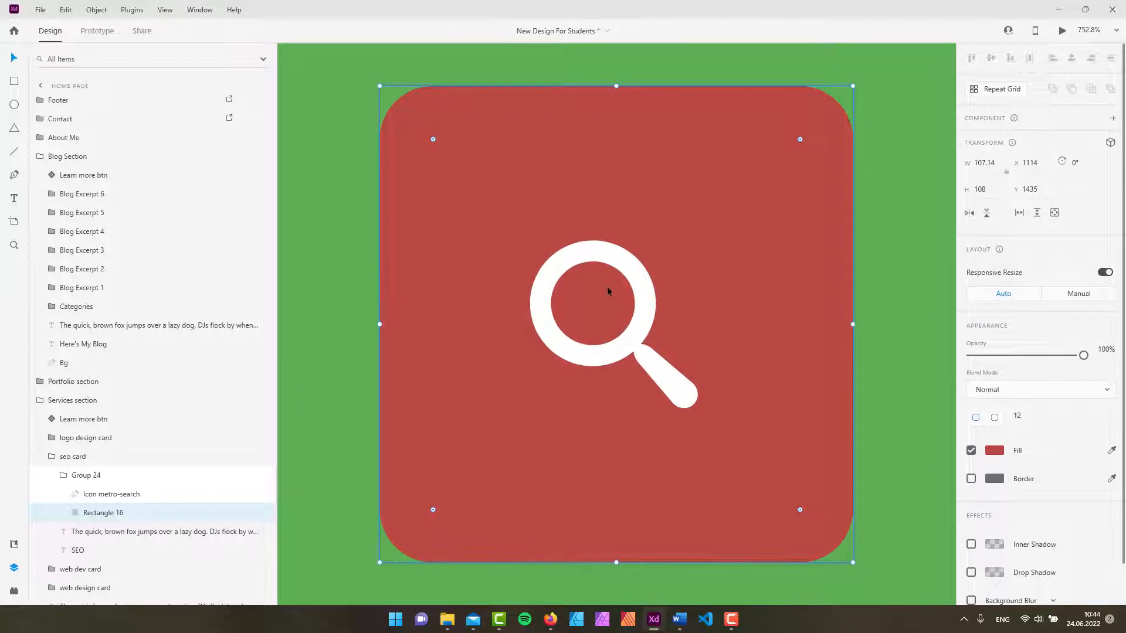
{"action": "mouse_move", "coordinate": [610, 286]}
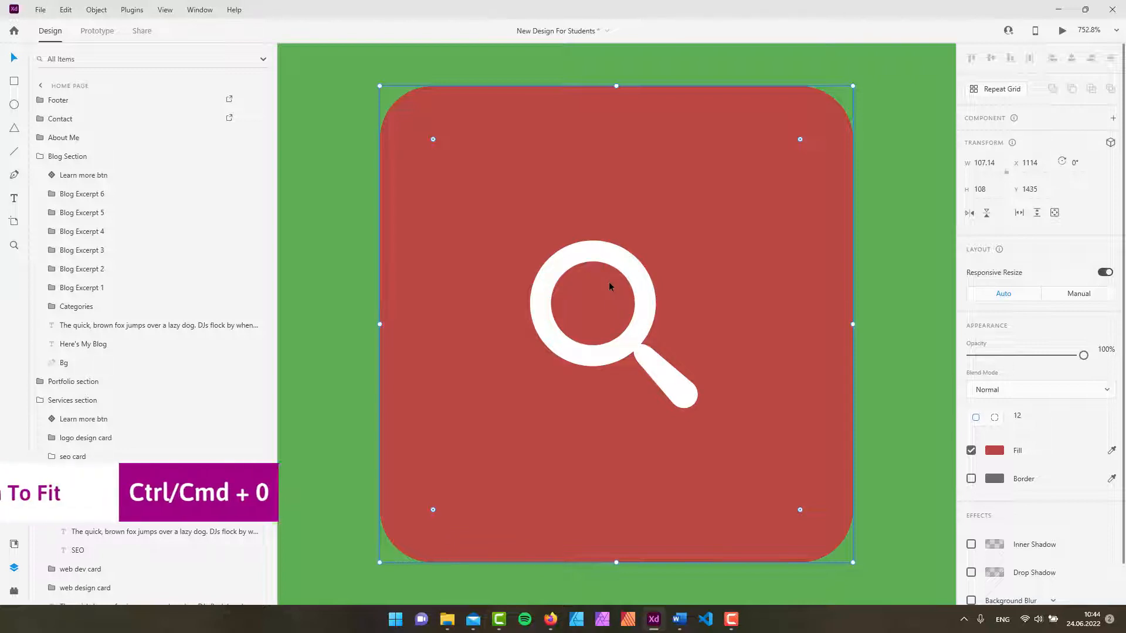
Zoom to fit every artboard of the portfolio site in the window (Ctrl+0).
{"action": "key", "text": "ctrl+0"}
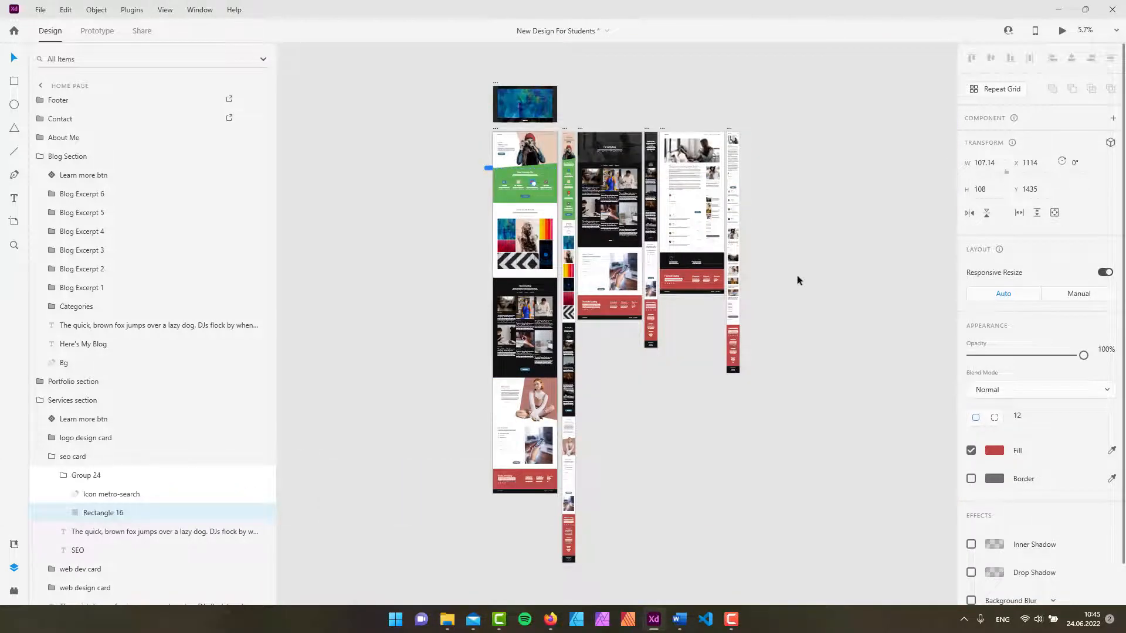
{"action": "mouse_move", "coordinate": [799, 214]}
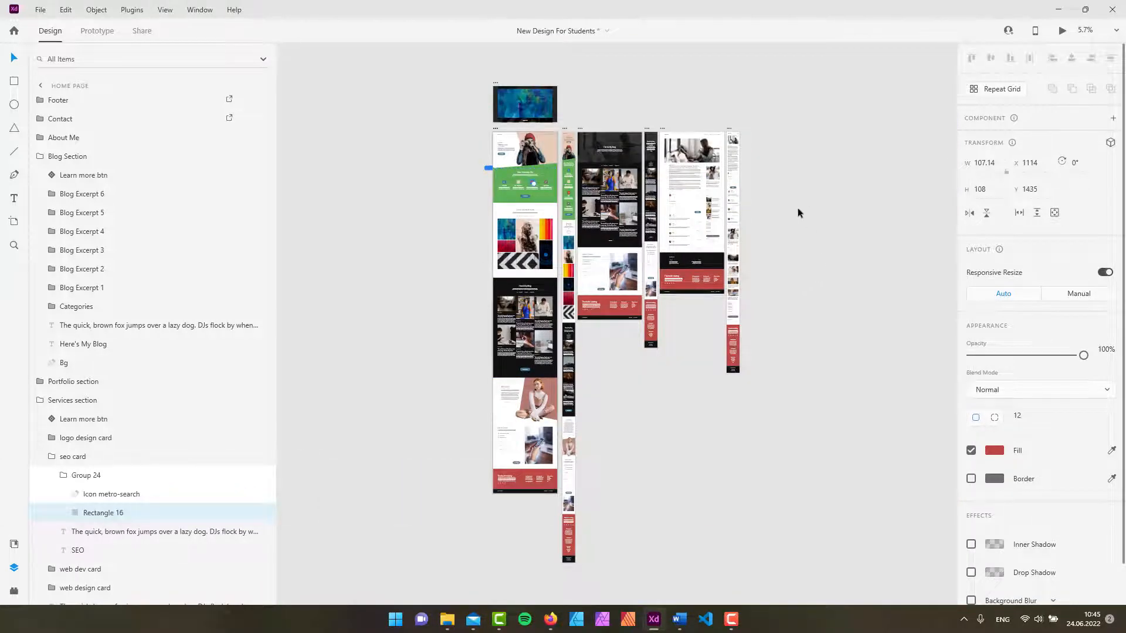
{"action": "mouse_move", "coordinate": [810, 191]}
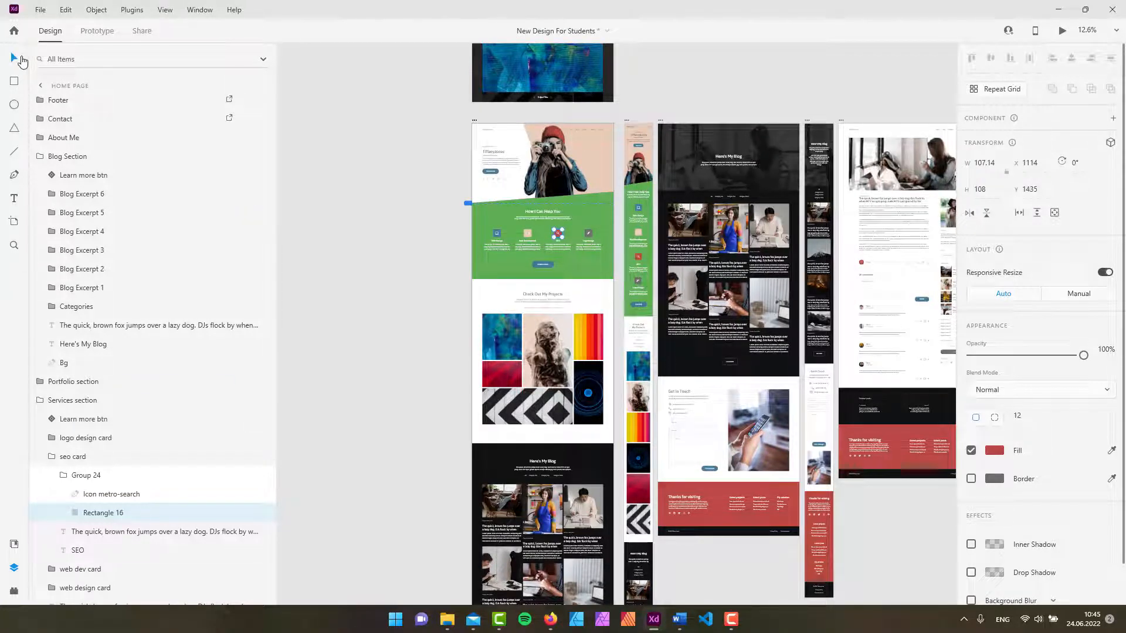
{"action": "mouse_move", "coordinate": [12, 57]}
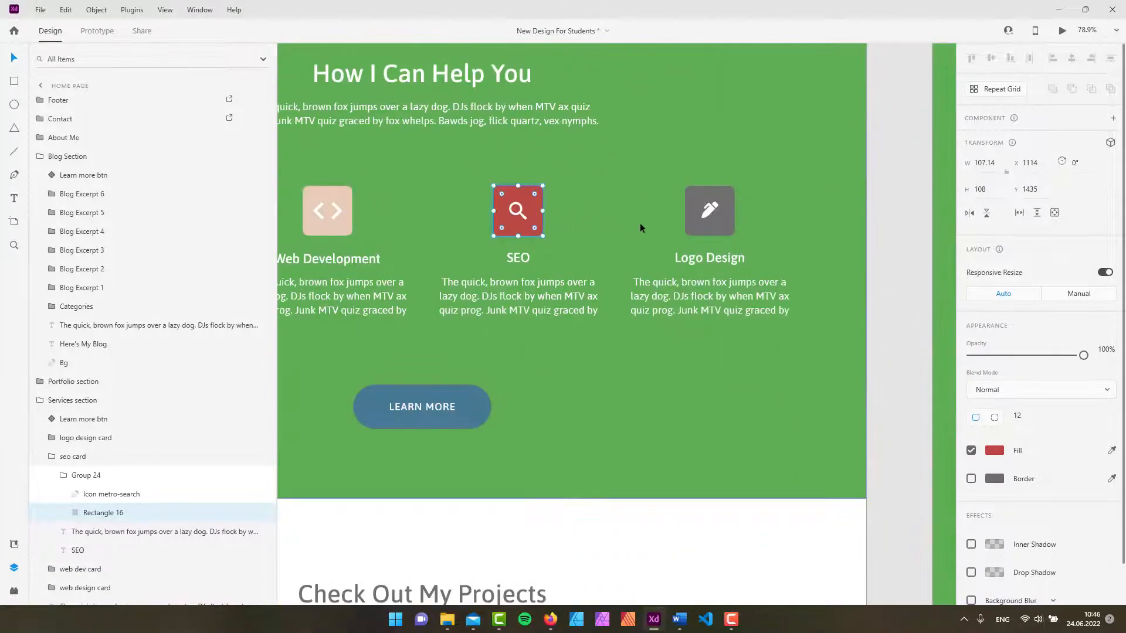
{"action": "mouse_move", "coordinate": [1048, 450]}
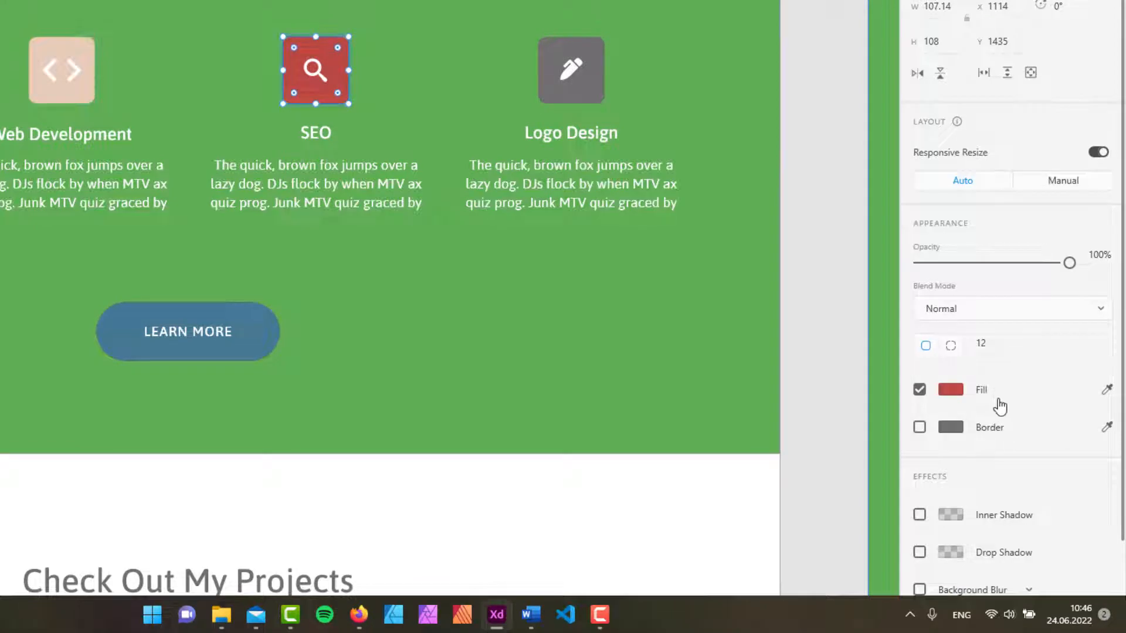
{"action": "mouse_move", "coordinate": [1110, 393]}
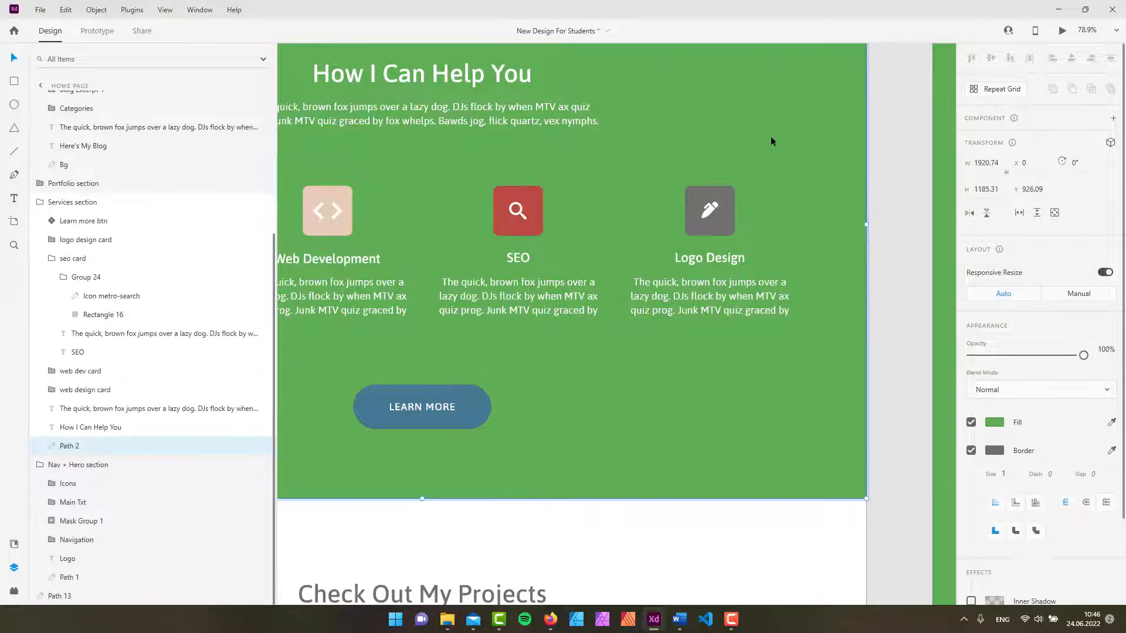
{"action": "key", "text": "i"}
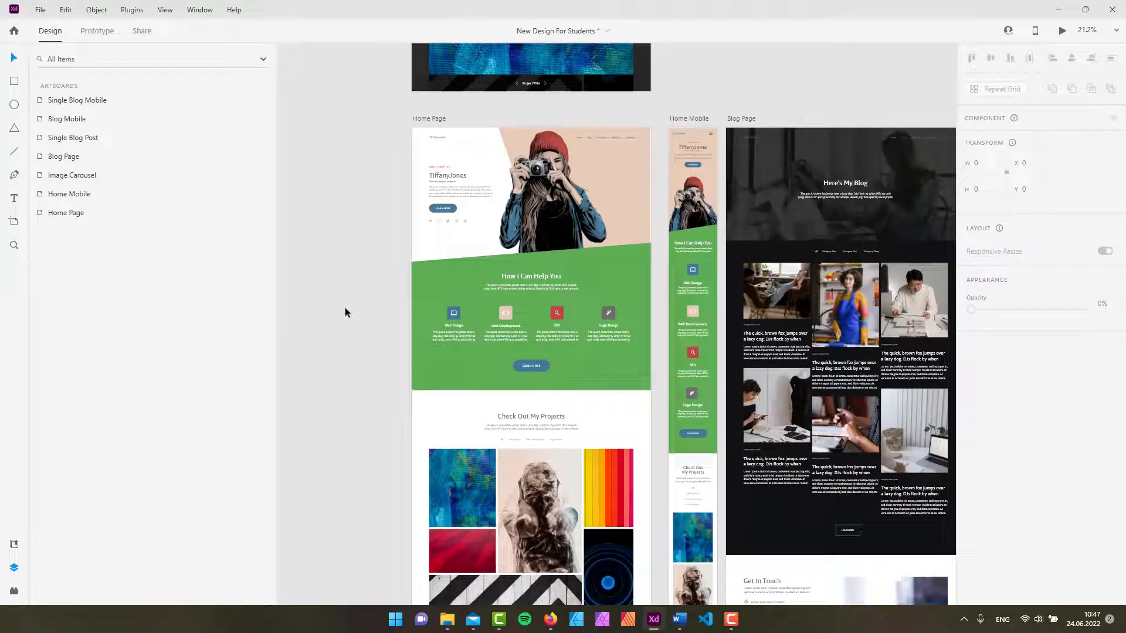
{"action": "mouse_move", "coordinate": [375, 340]}
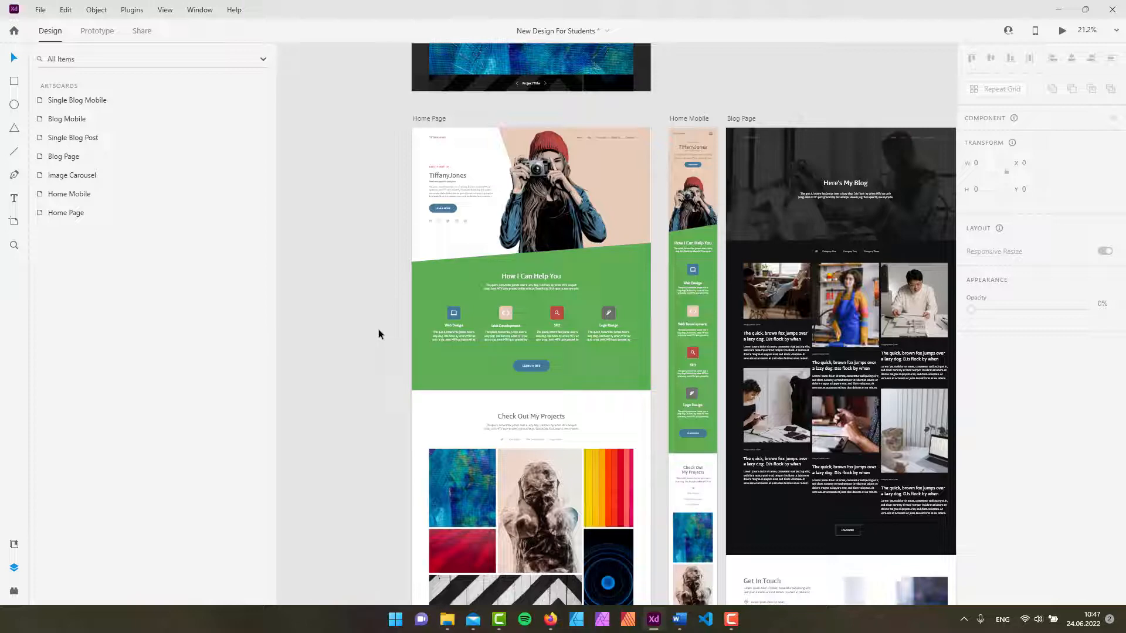
{"action": "mouse_move", "coordinate": [385, 322]}
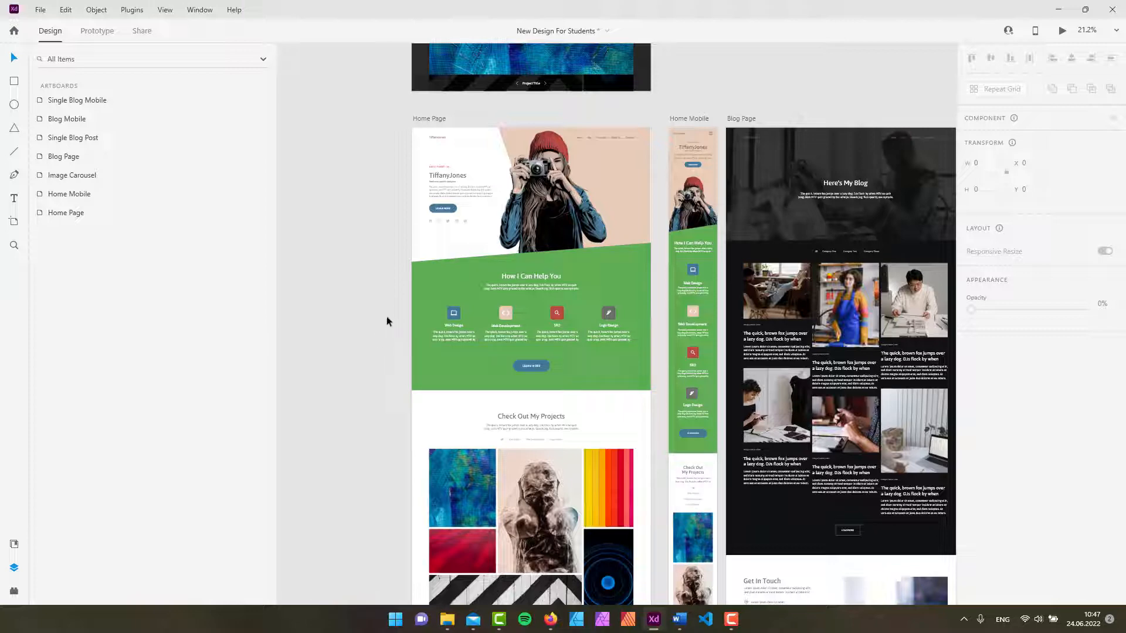
{"action": "mouse_move", "coordinate": [341, 320]}
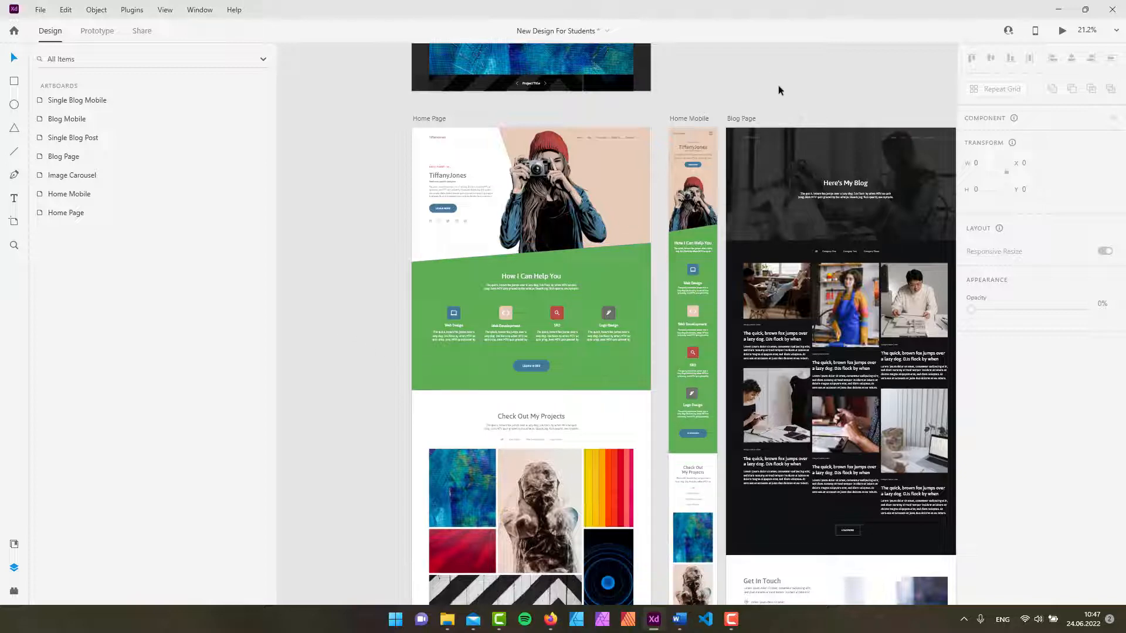
{"action": "mouse_move", "coordinate": [792, 94]}
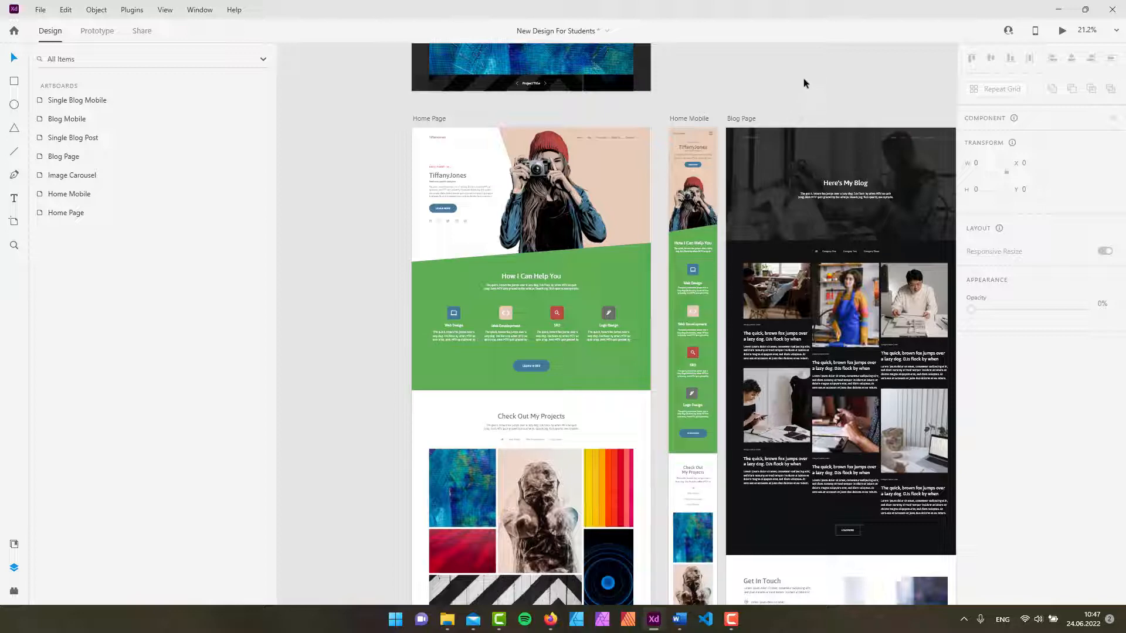
{"action": "mouse_move", "coordinate": [825, 73]}
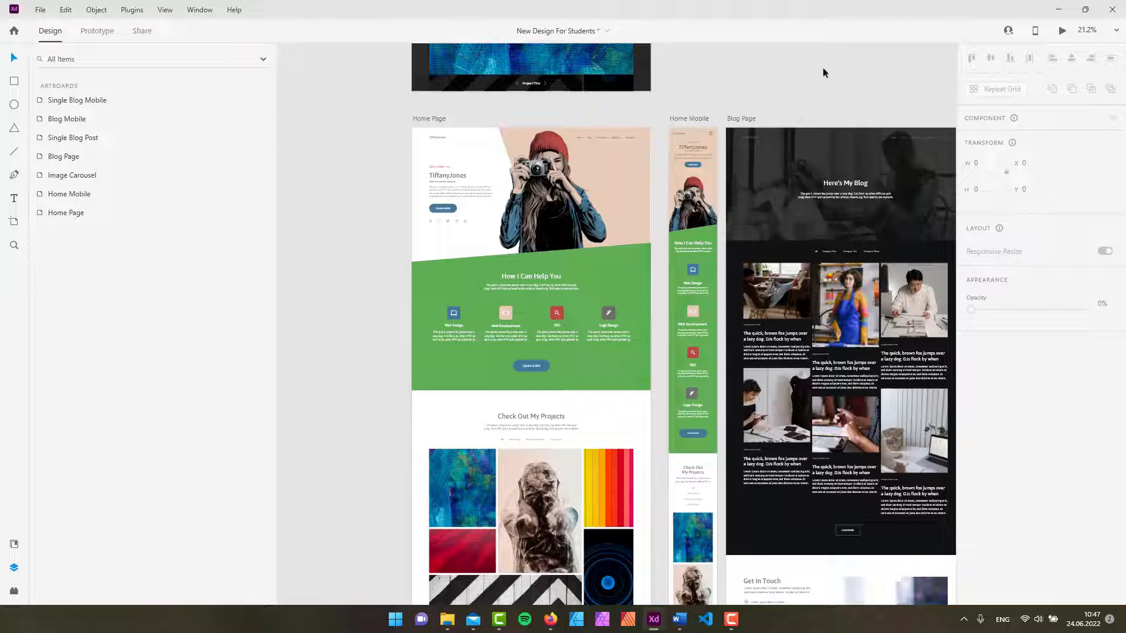